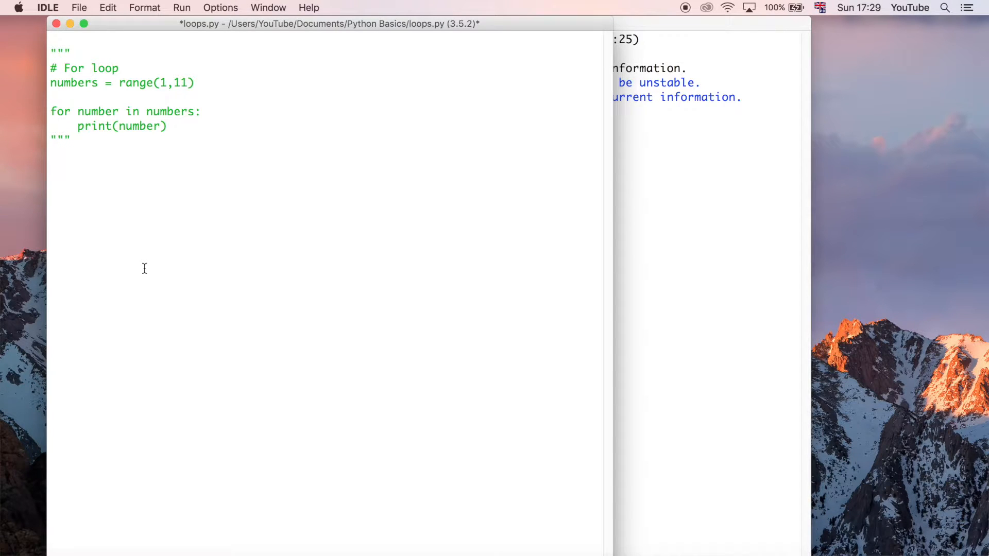
- Add the heading comment '# While loop' below the closing triple quotes
text(# While)
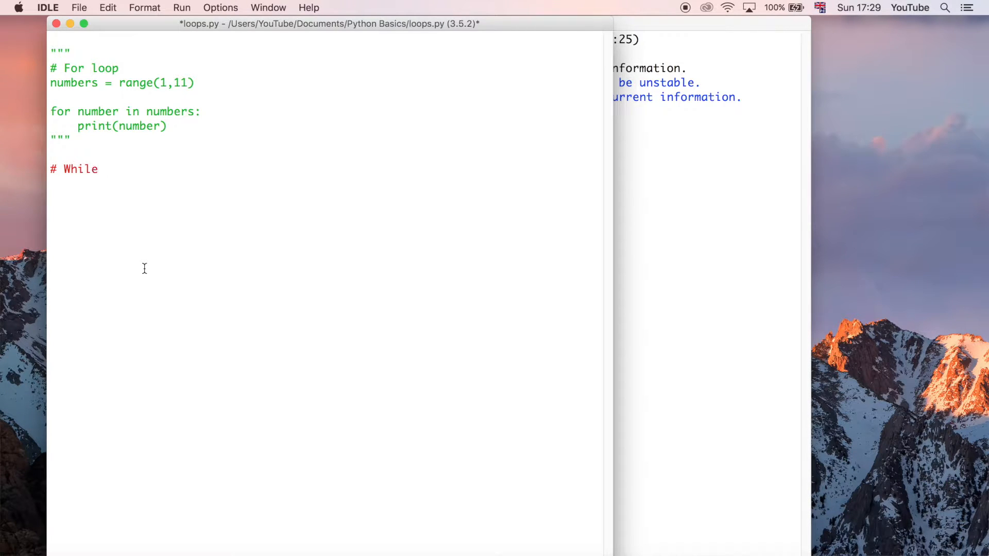
text(loop)
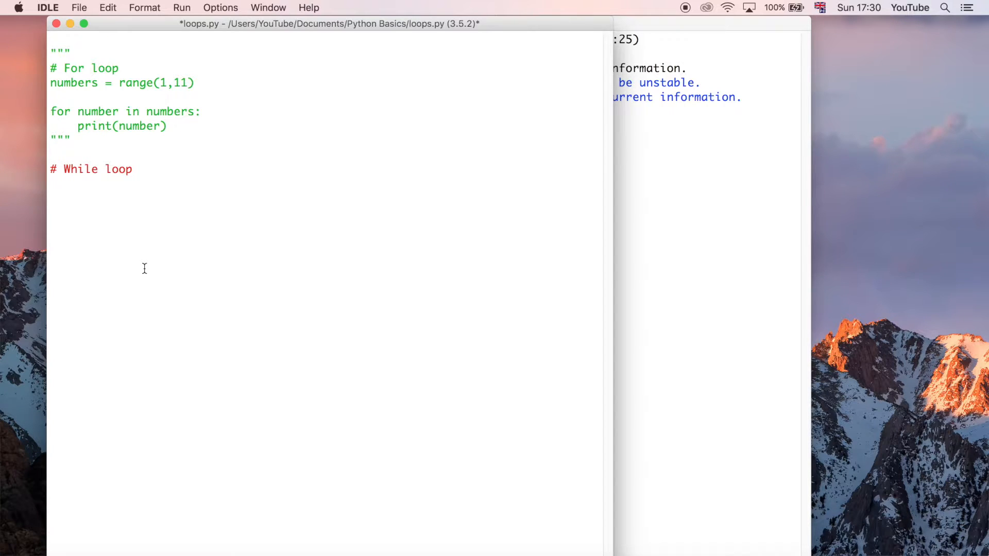
click(51, 197)
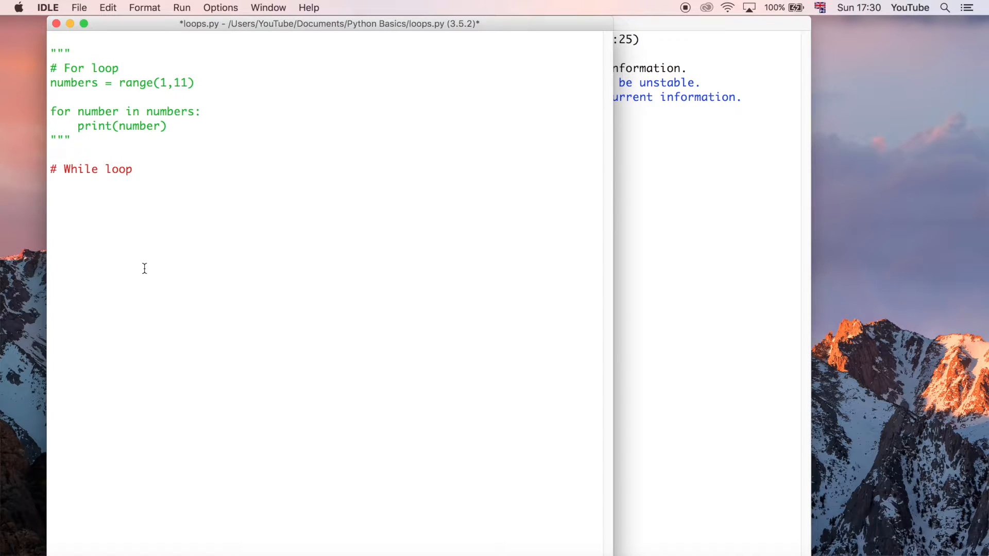
- Initialise the counter with the line 'count = 0'
text(while)
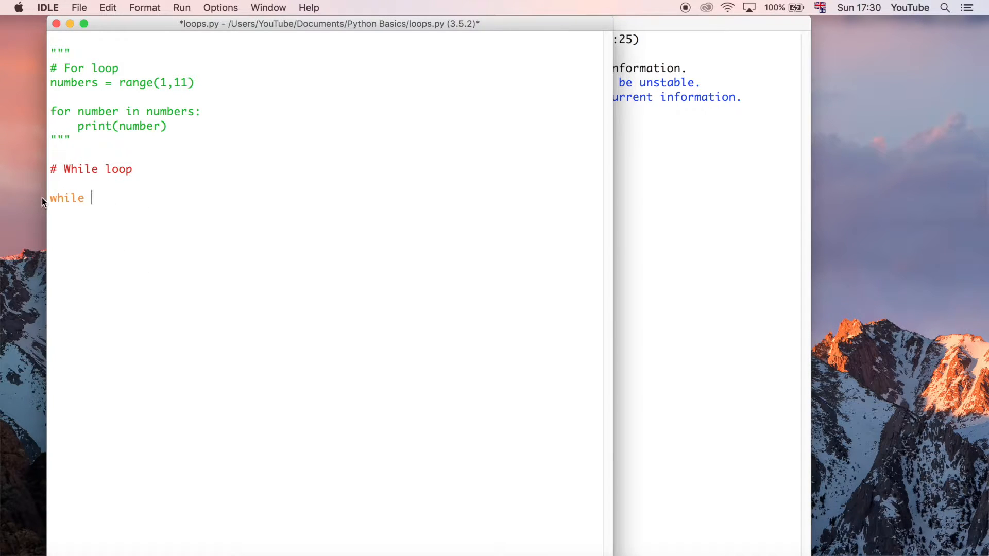
mouse_move(126, 198)
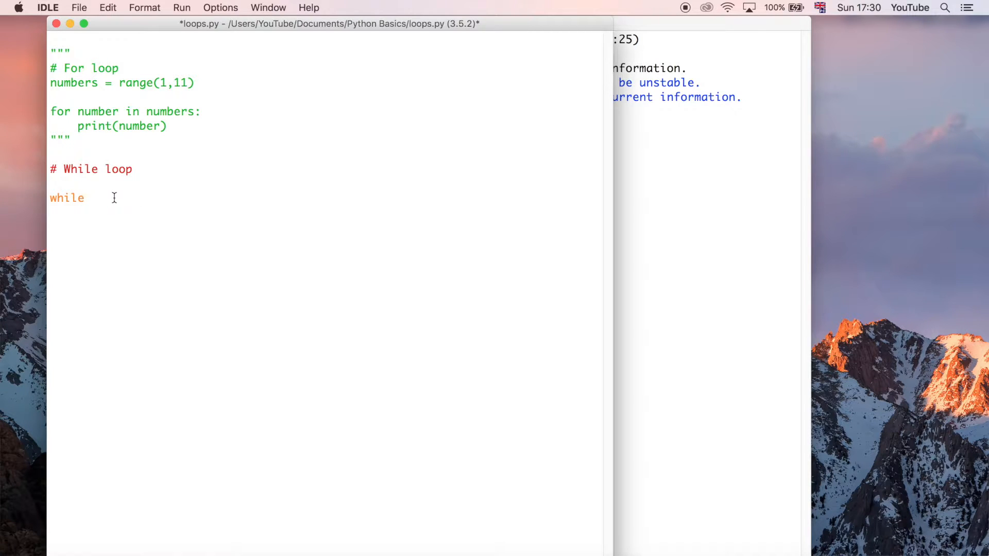
mouse_move(115, 184)
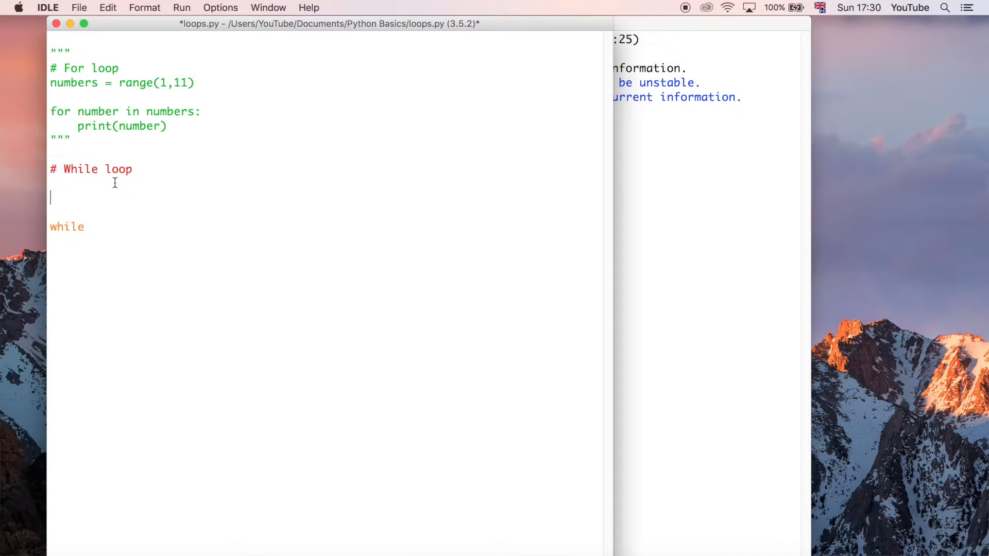
text(count)
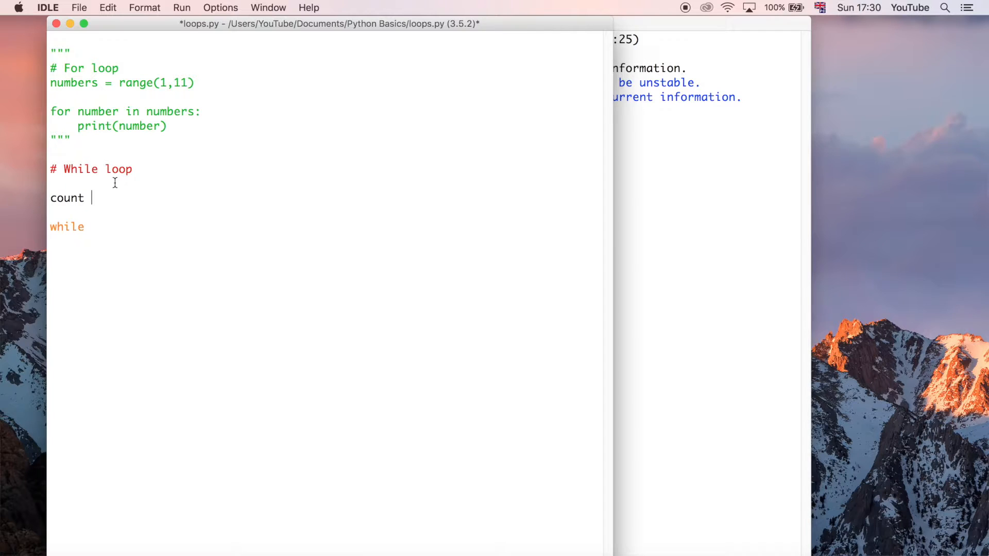
text(=)
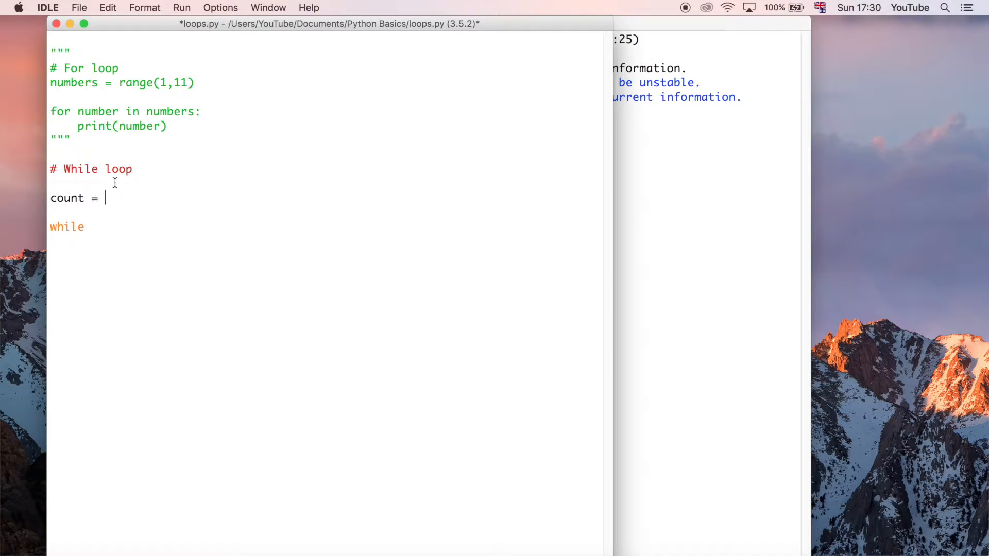
text(0)
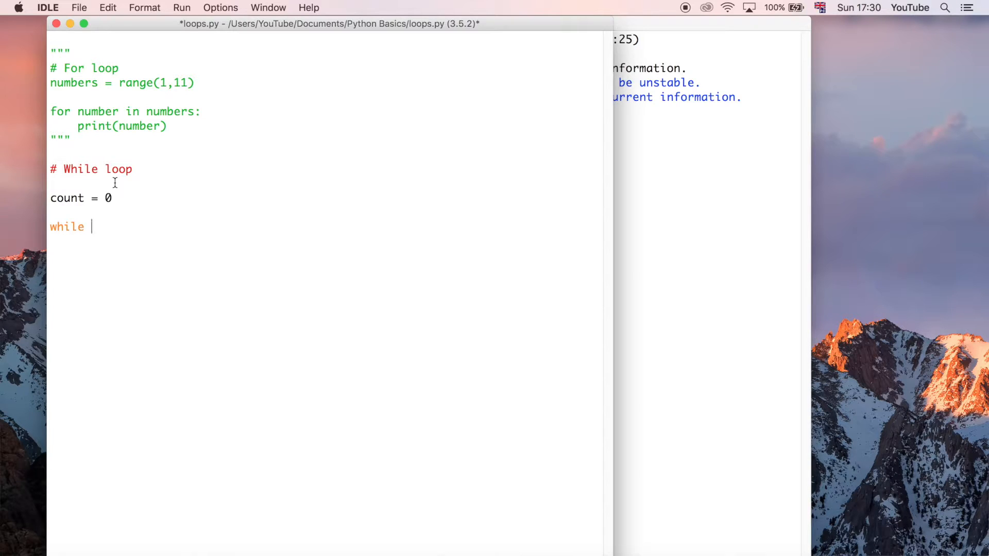
- Write 'while count < 5:' with an indented 'print(count)' body
text(count)
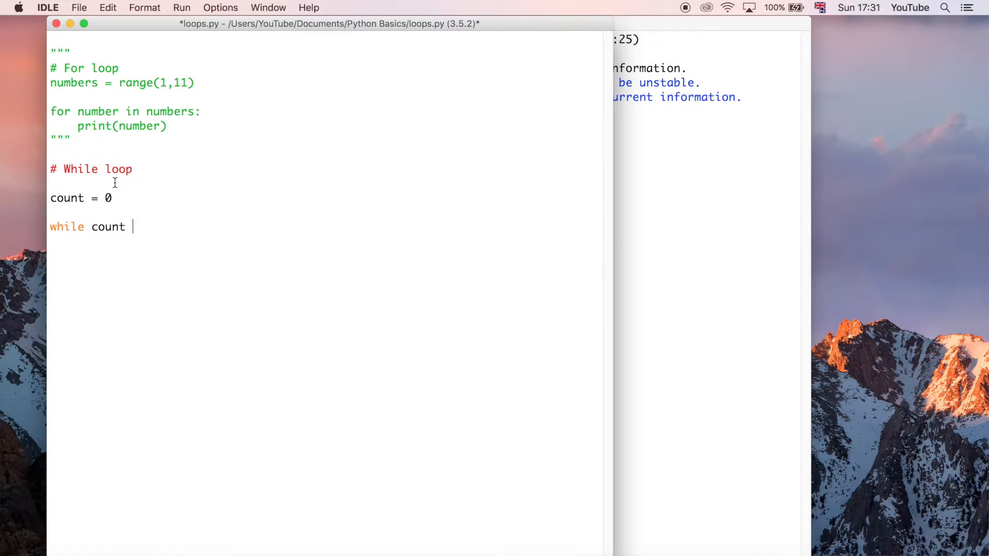
text(< 5:)
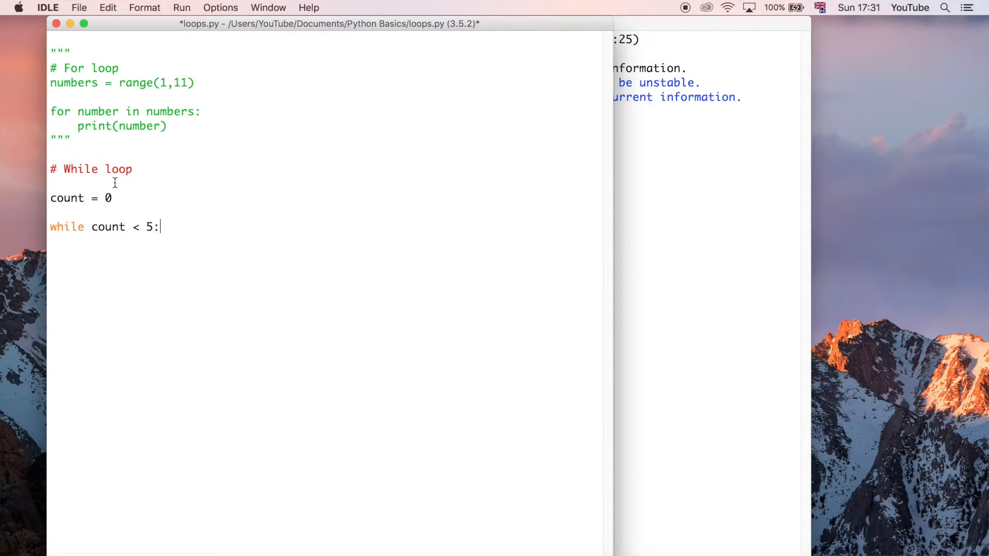
text(pi)
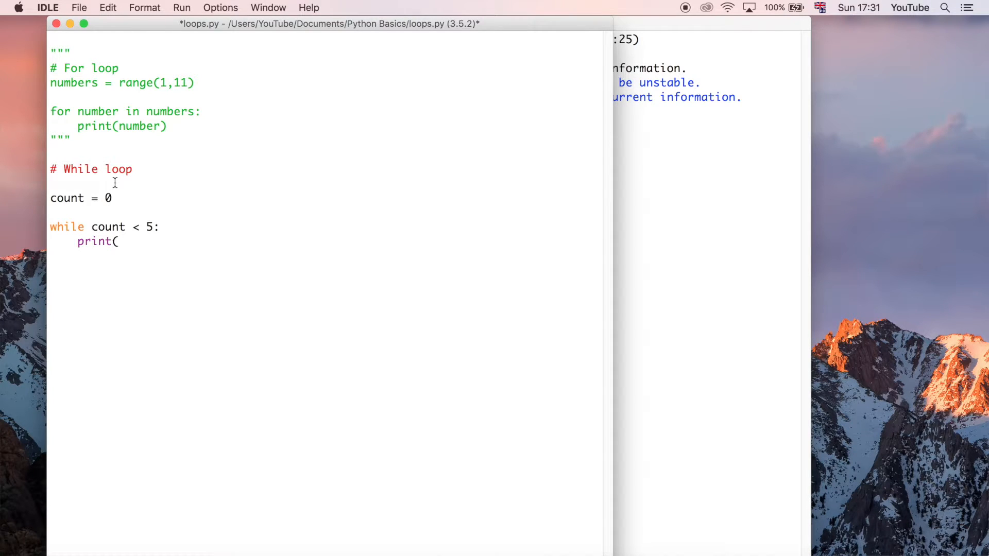
text(count))
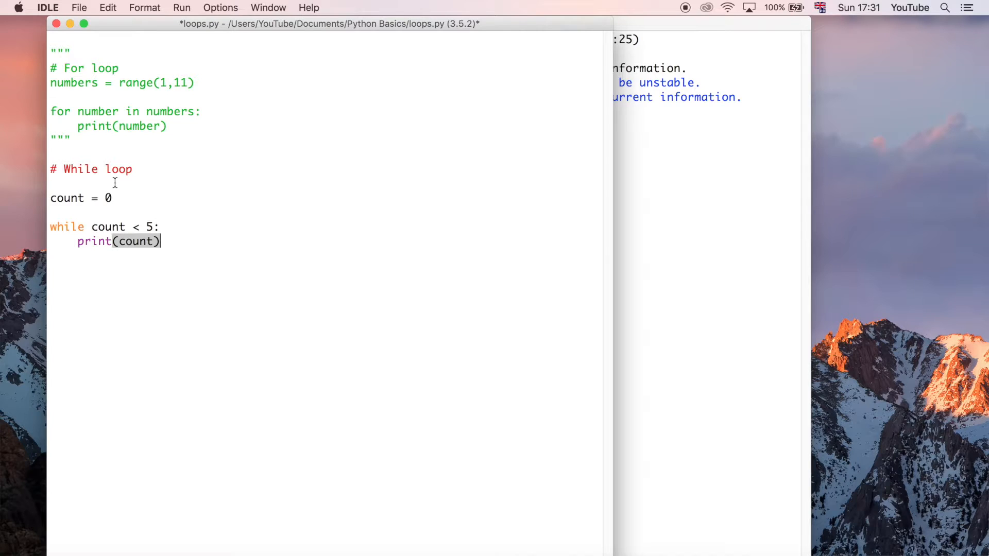
mouse_move(160, 213)
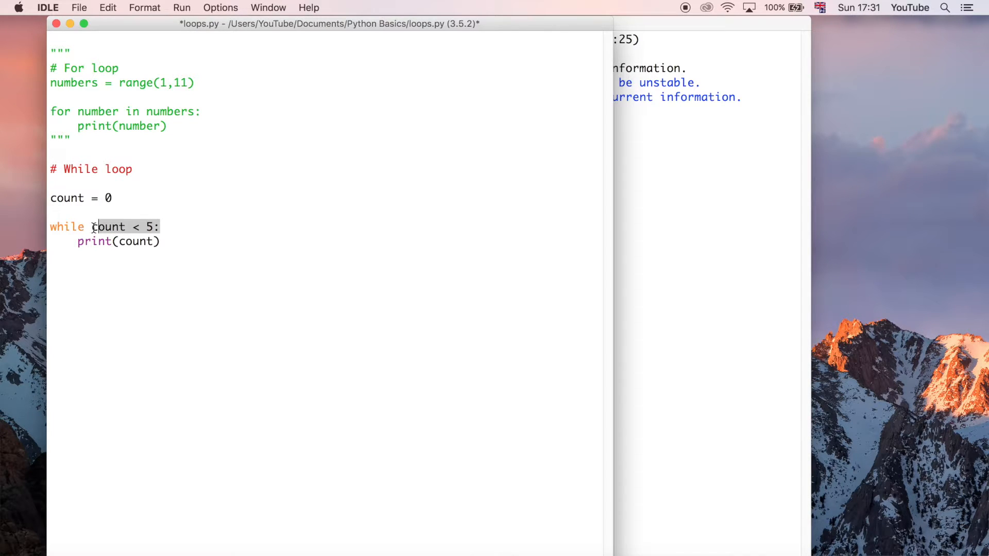
click(92, 227)
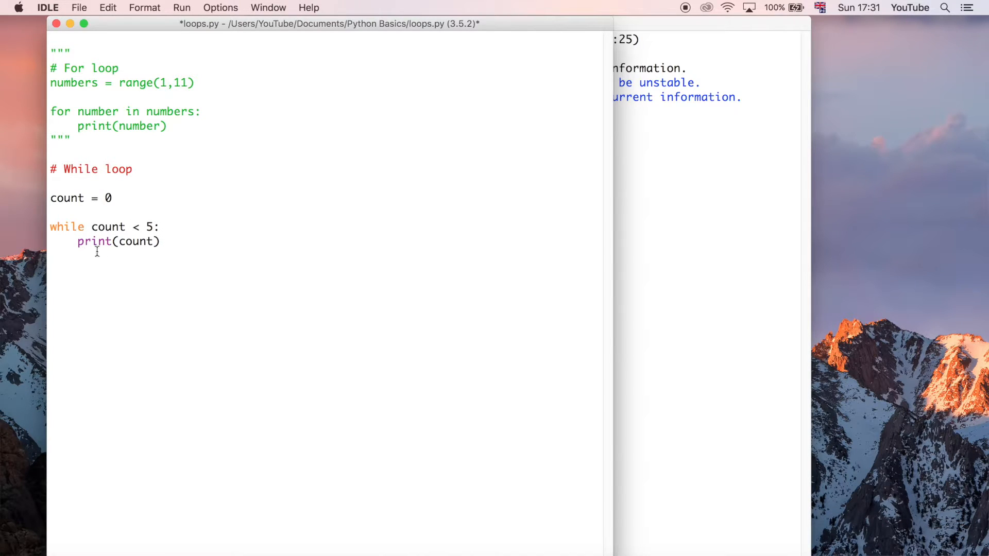
mouse_move(154, 259)
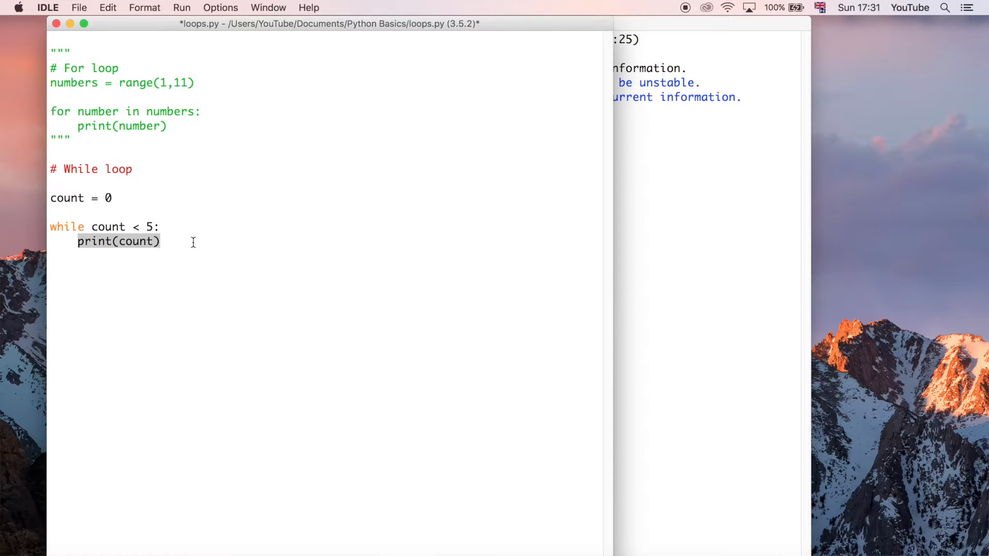
- Run loops.py with F5, flooding the shell with zeros, then start closing the shell
click(162, 242)
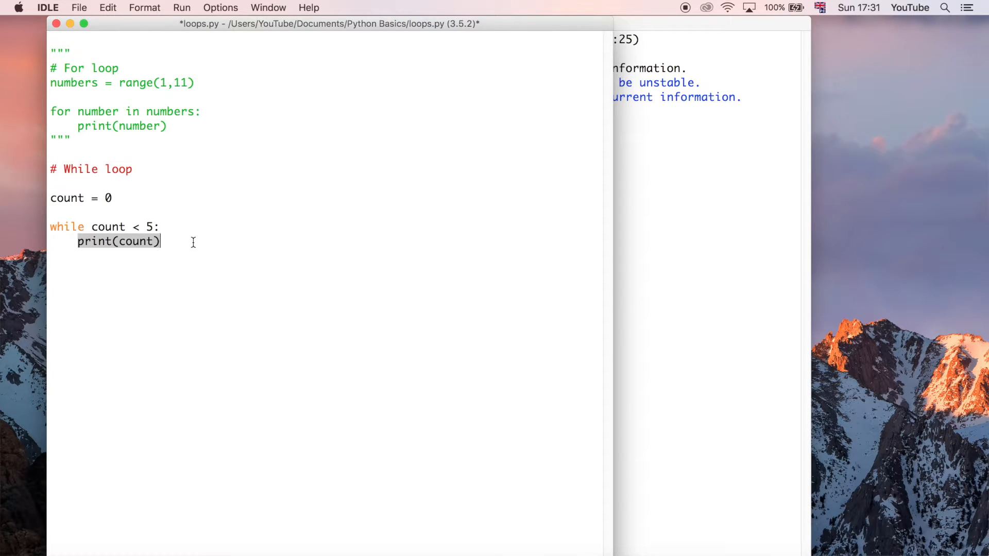
key(F5)
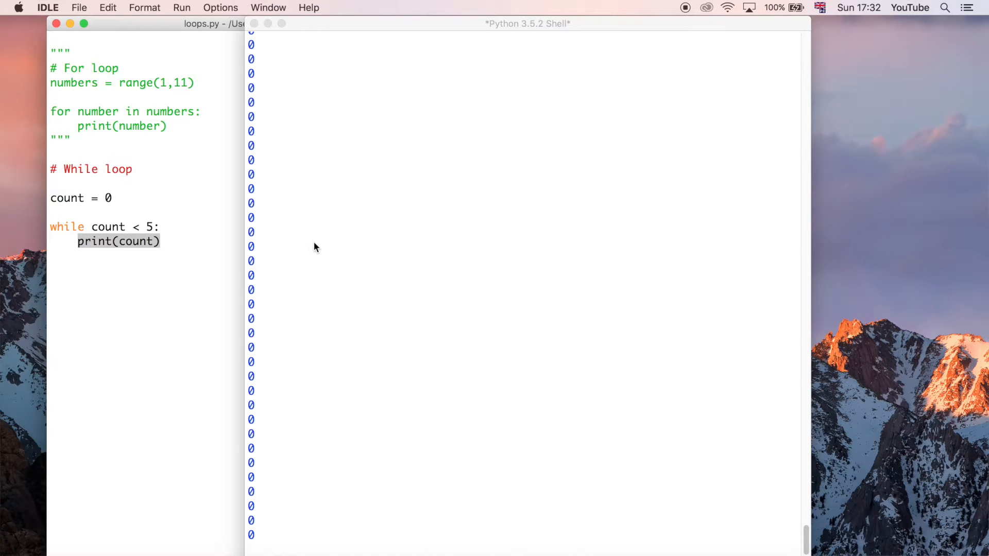
key(Return)
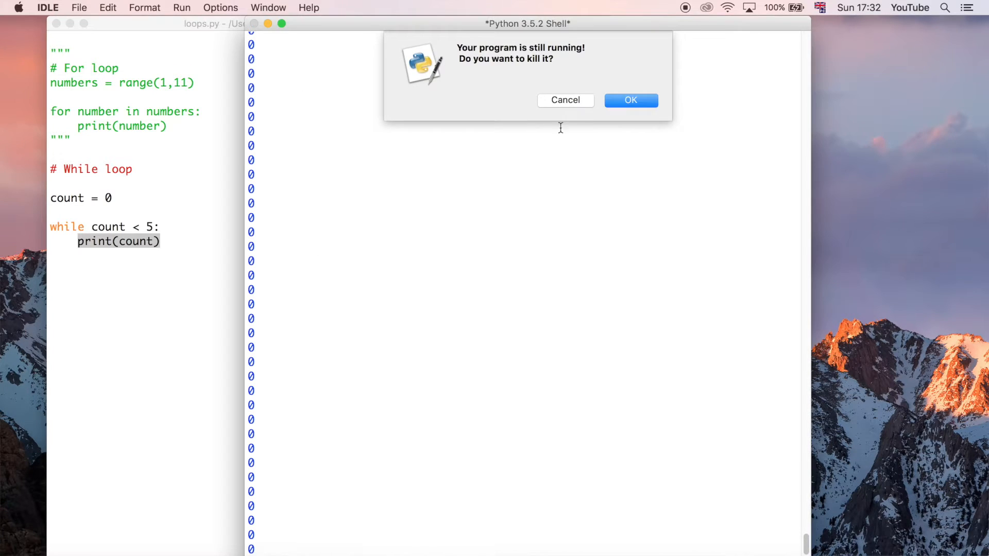
- Confirm killing the still-running program so the shell closes
click(631, 100)
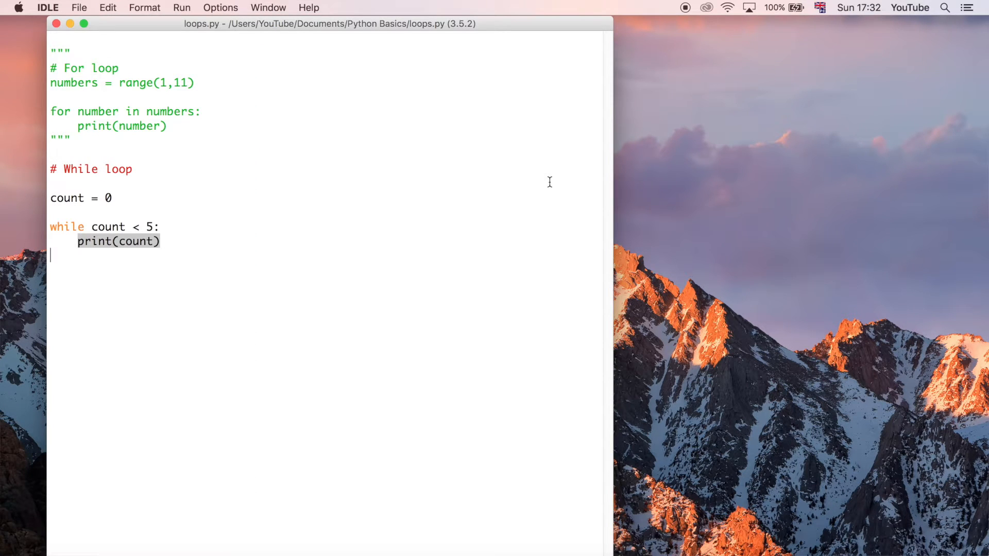
mouse_move(382, 321)
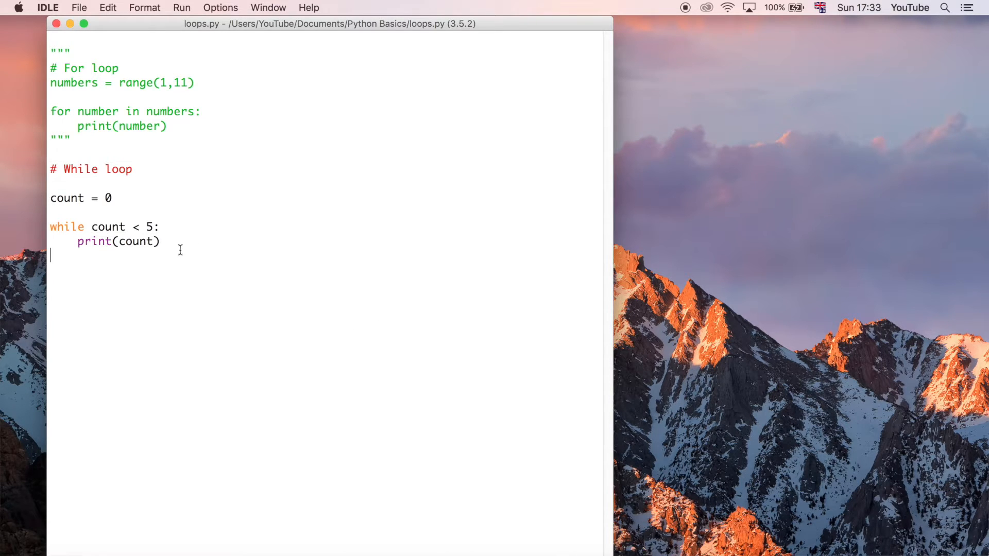
mouse_move(96, 225)
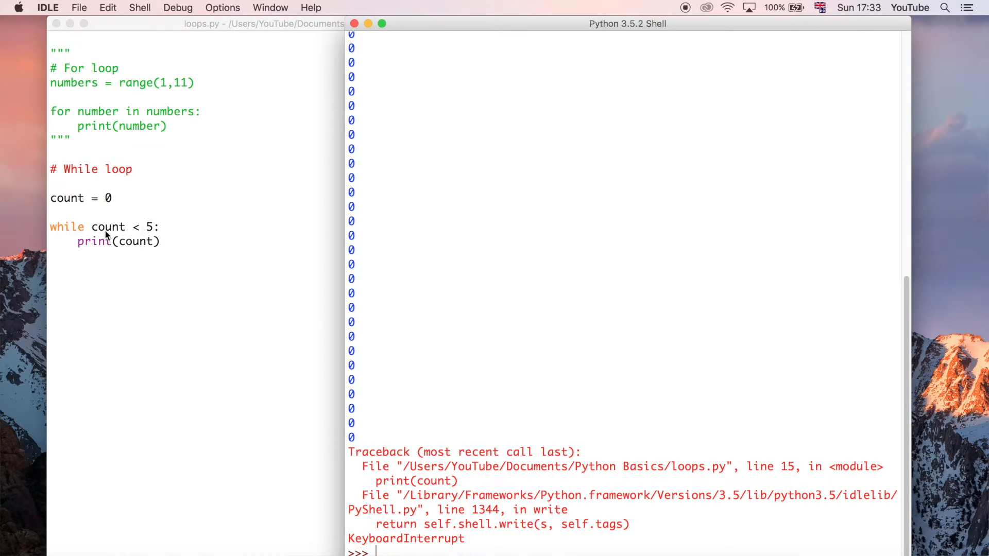
mouse_move(210, 218)
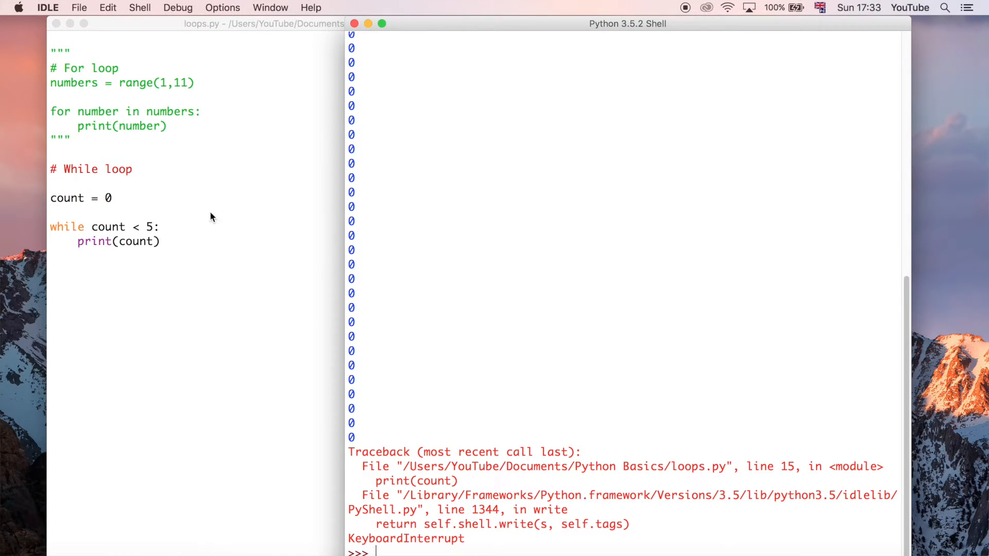
mouse_move(131, 246)
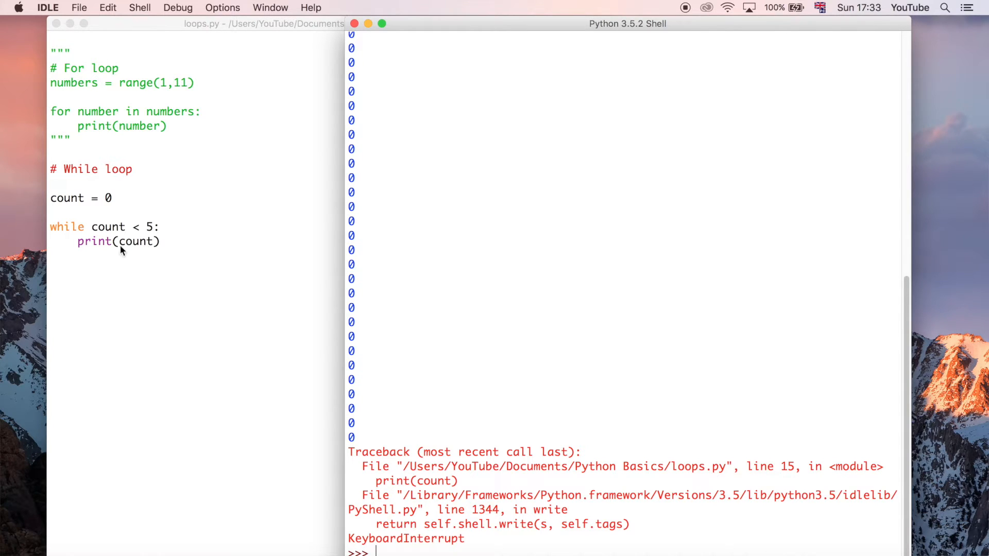
mouse_move(126, 243)
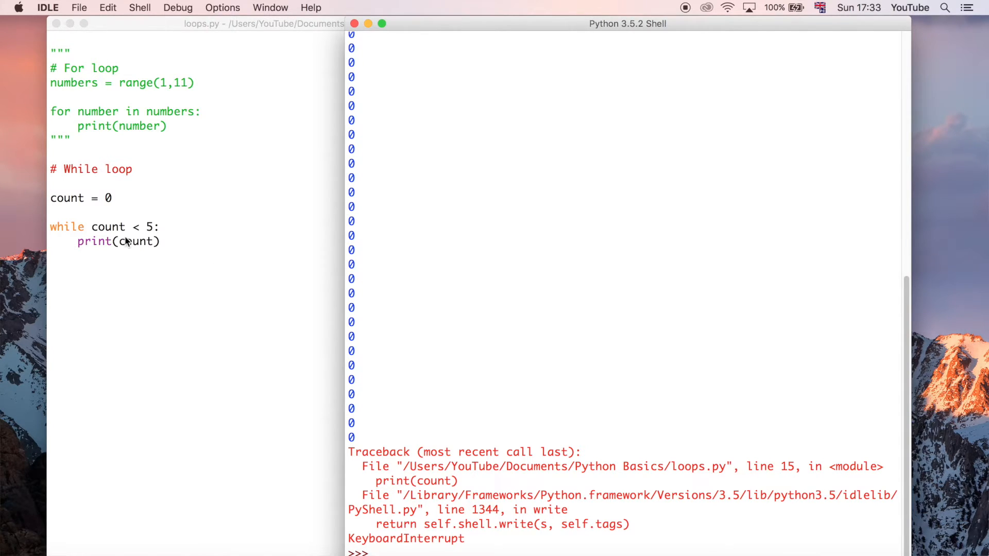
mouse_move(180, 230)
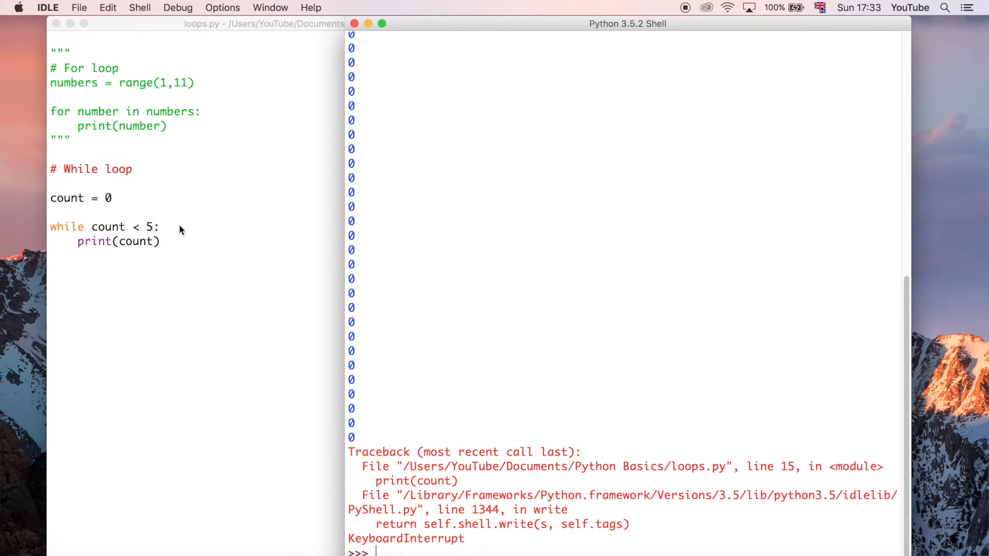
mouse_move(193, 226)
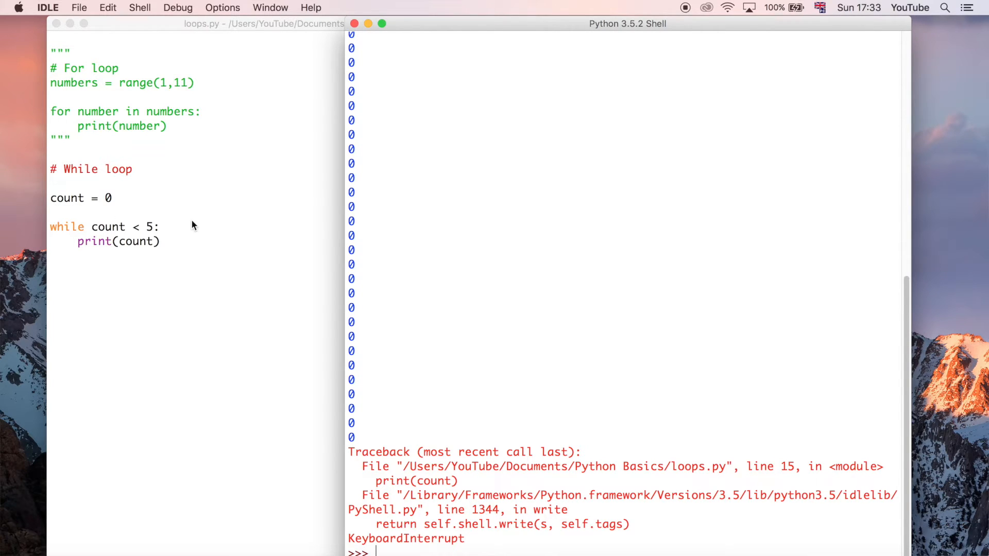
mouse_move(114, 208)
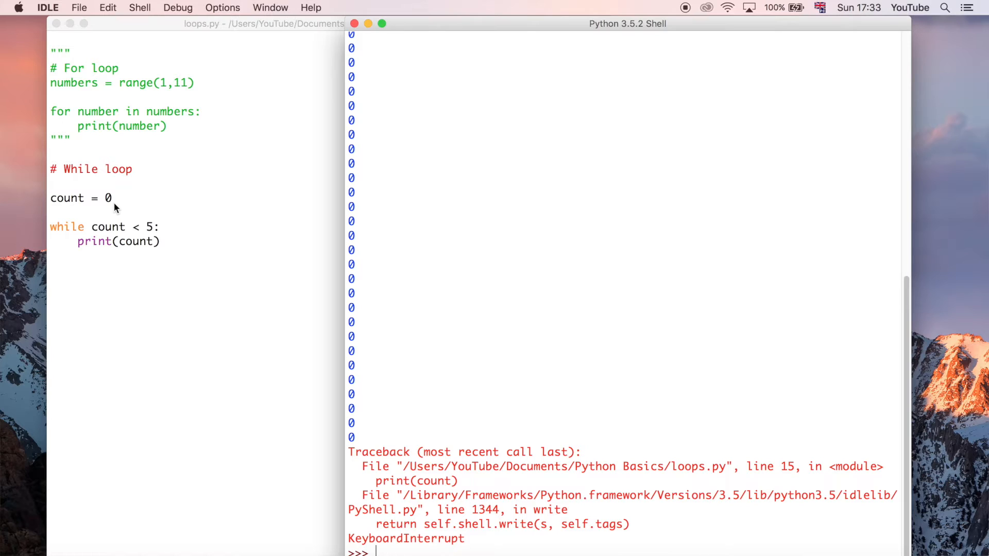
mouse_move(176, 248)
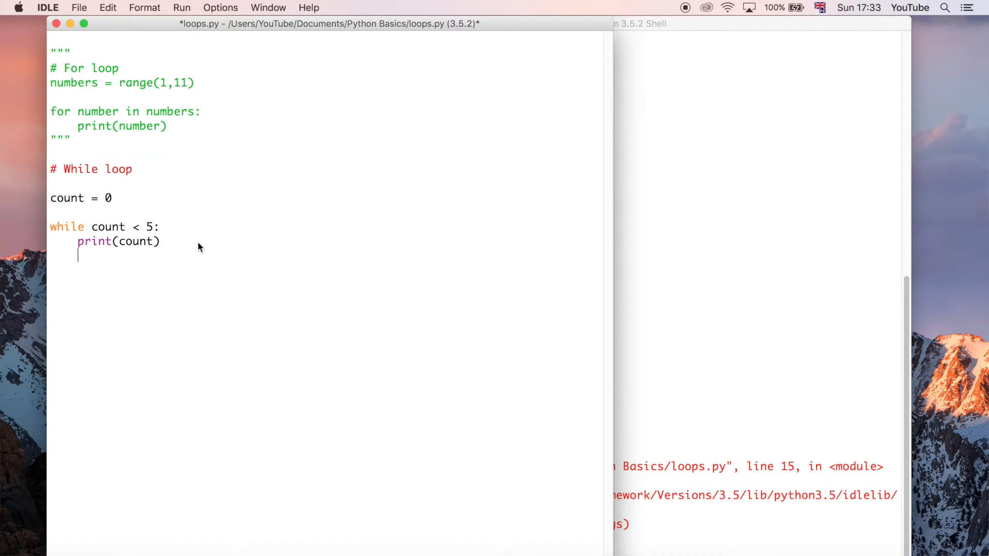
- Add 'count = count + 1' inside the while loop body after print(count)
text(coutn)
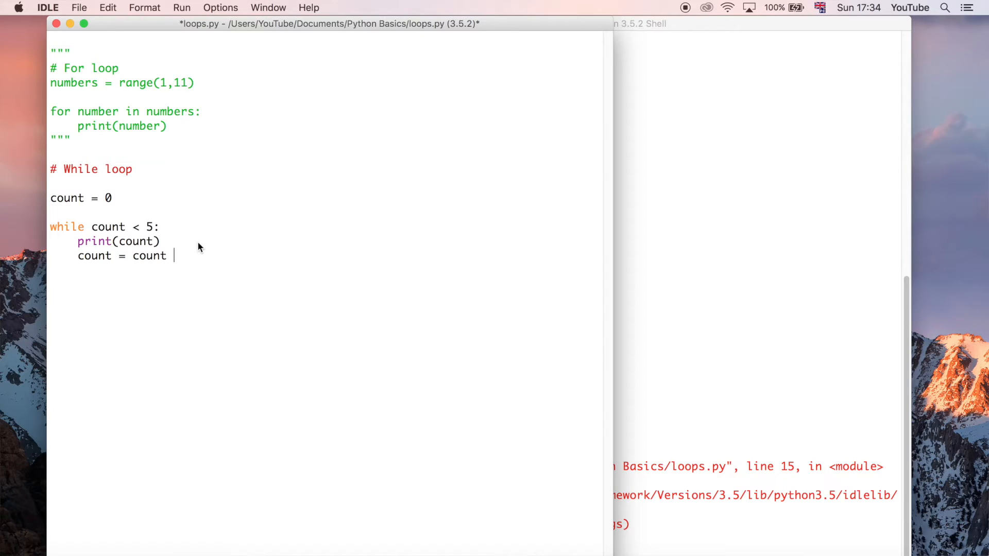
text(+ 1)
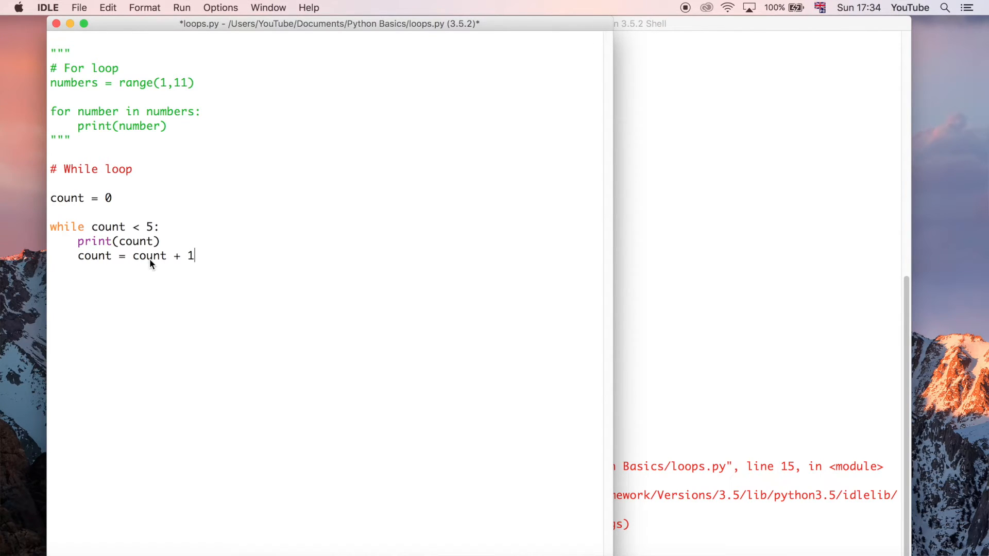
double_click(149, 256)
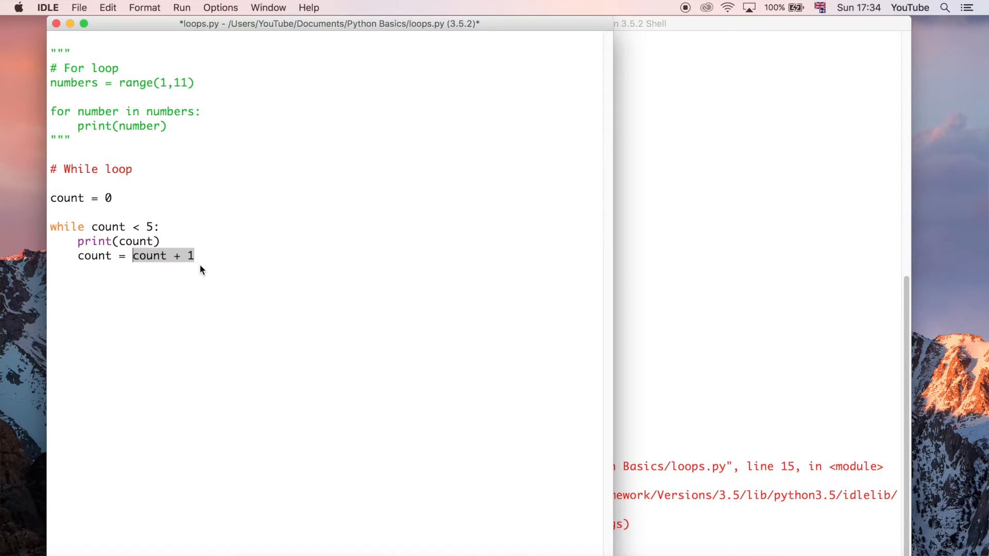
double_click(94, 255)
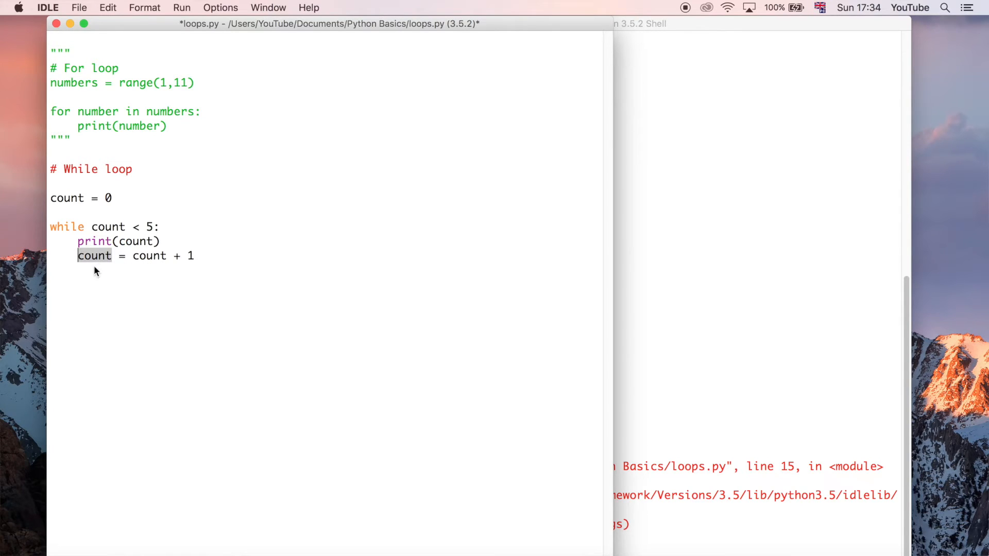
mouse_move(117, 295)
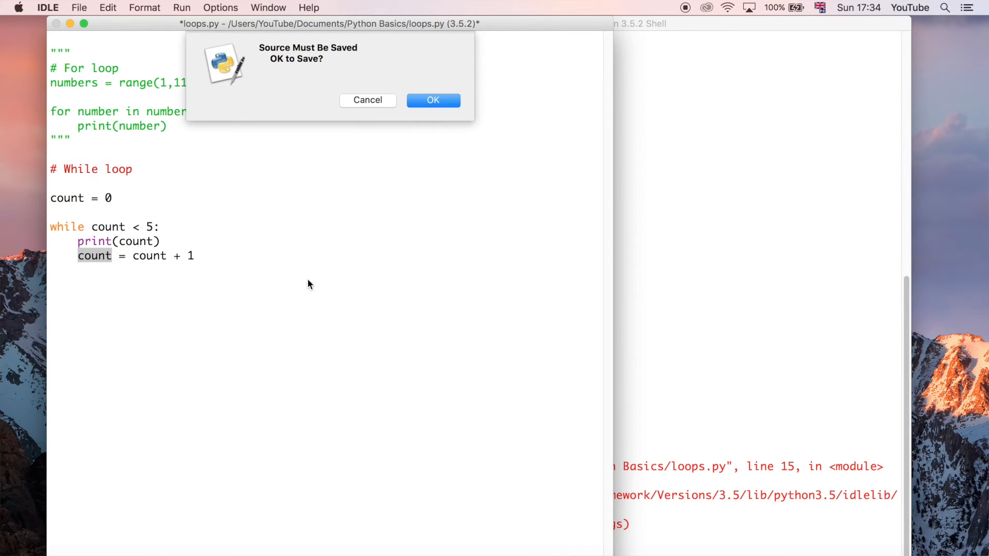
- Confirm saving loops.py so it runs and prints 0 through 4
click(433, 100)
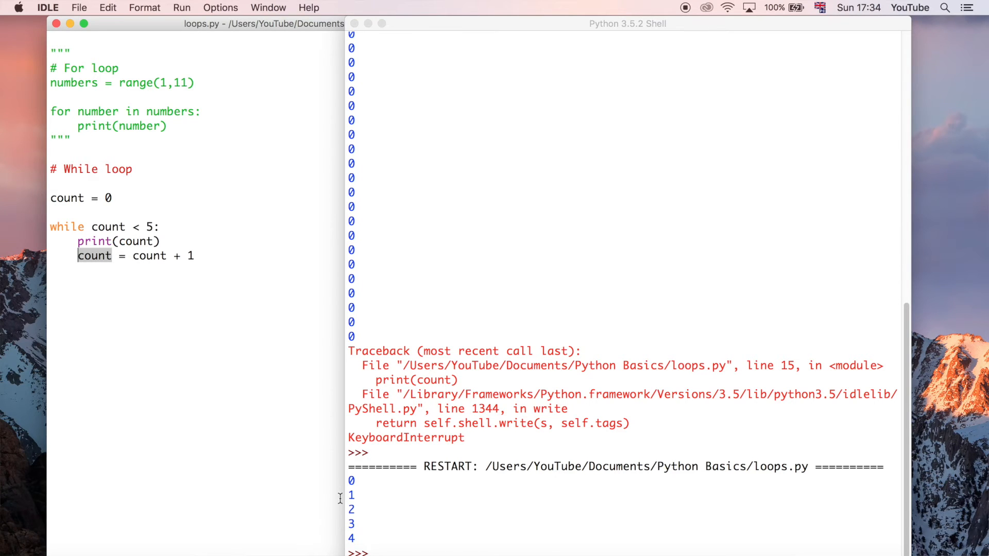
mouse_move(224, 253)
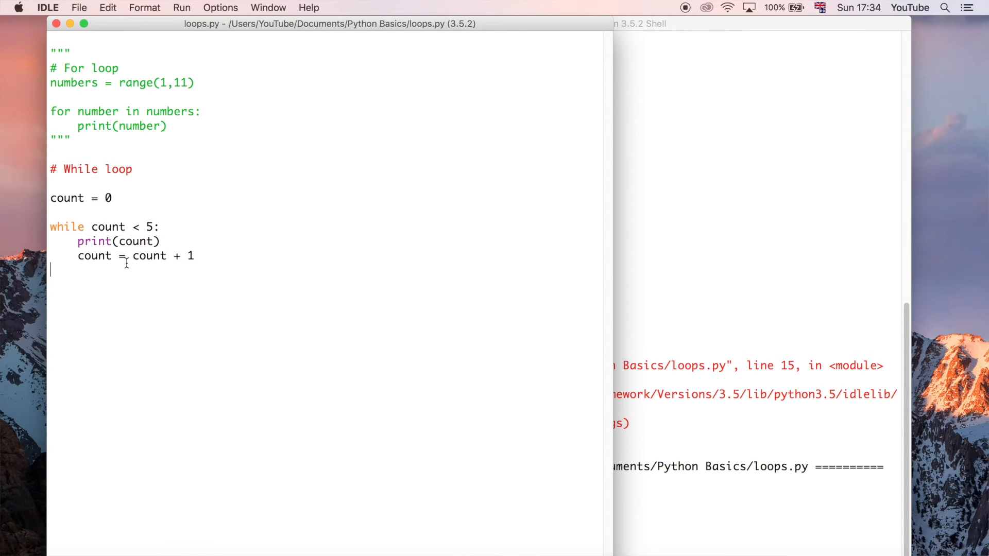
mouse_move(160, 271)
text(=)
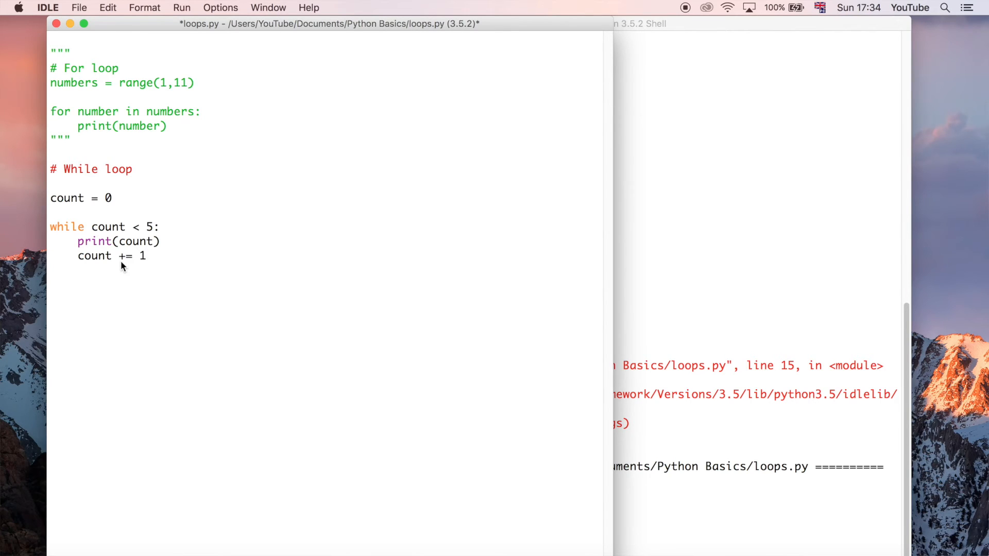
- Rewrite the increment line as the shorthand 'count += 1'
double_click(125, 256)
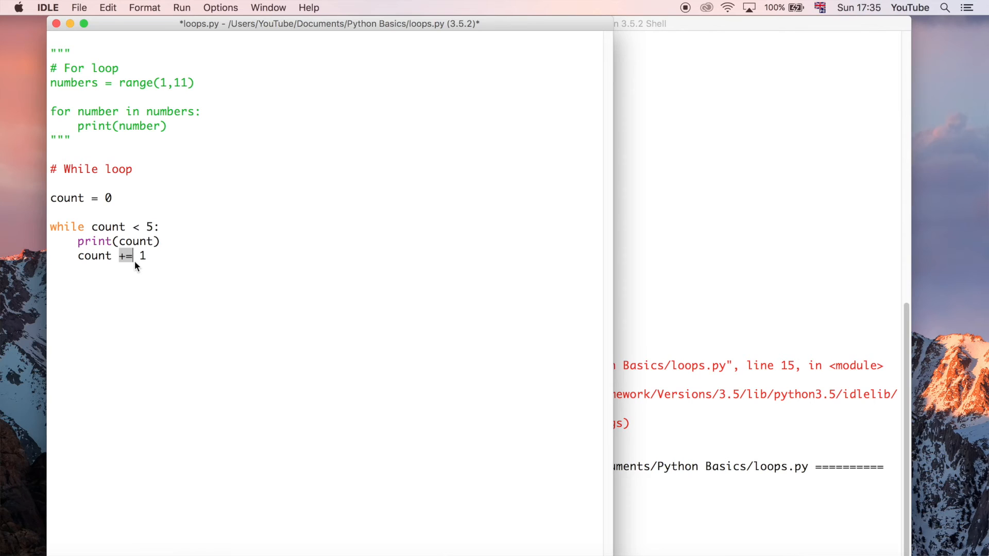
key(Backspace)
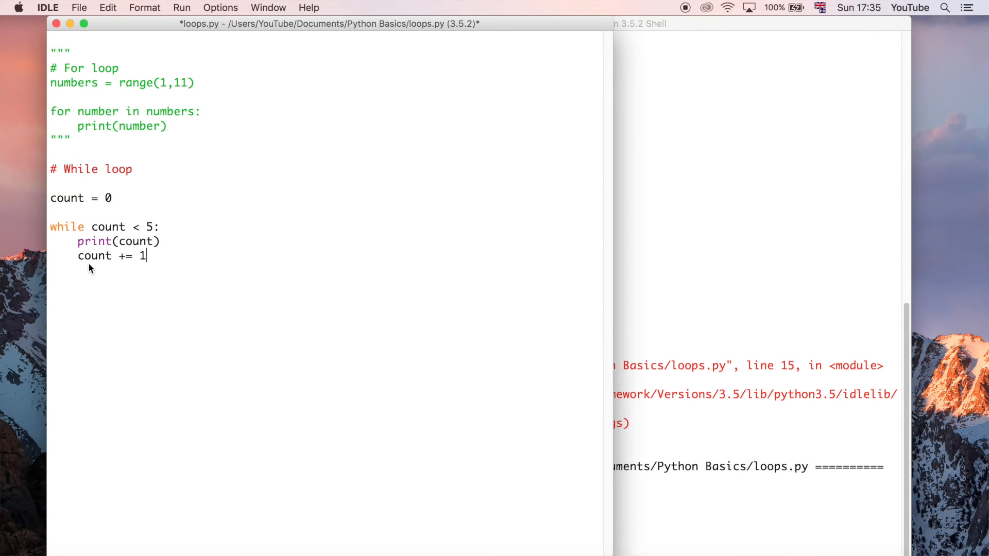
mouse_move(106, 310)
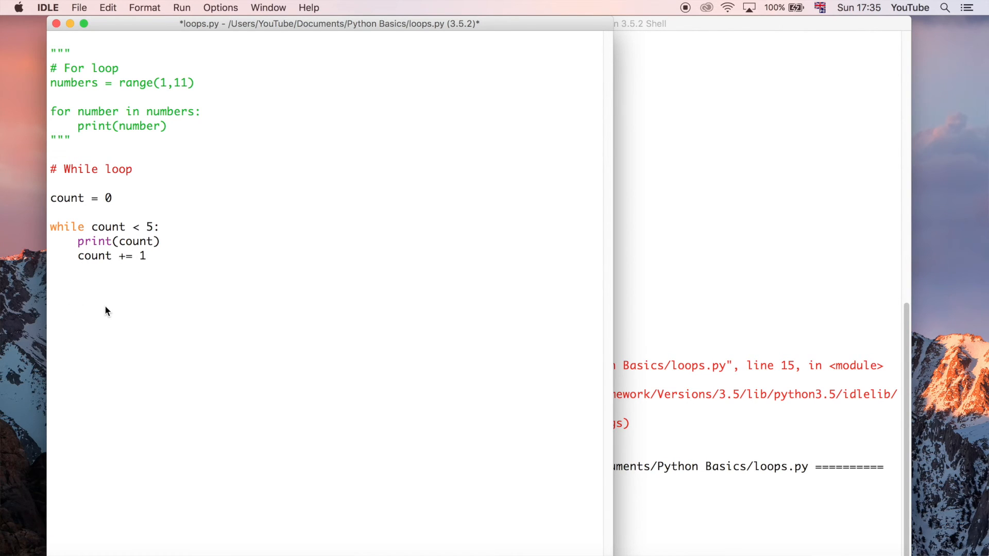
- Rerun the module and confirm saving, printing 0 through 4 again
click(181, 7)
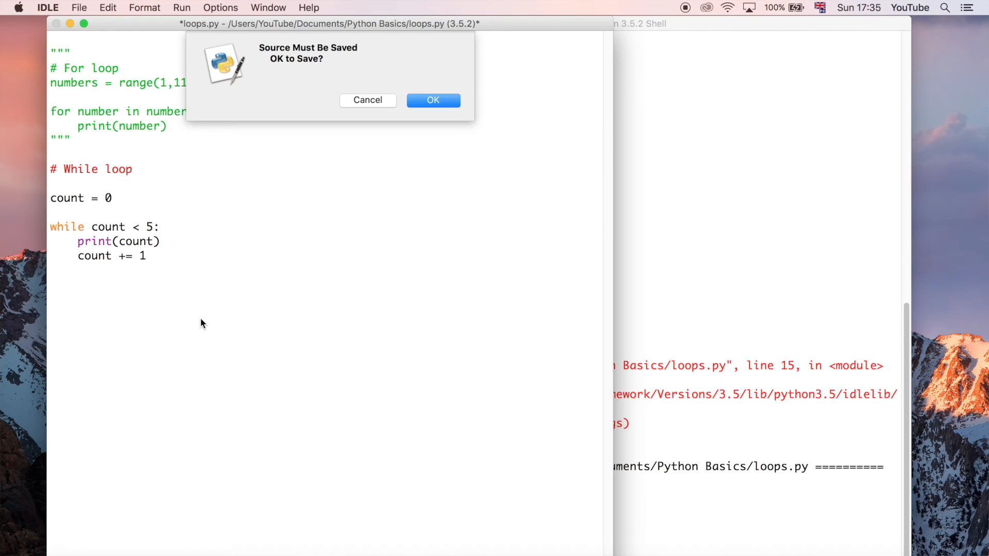
click(433, 99)
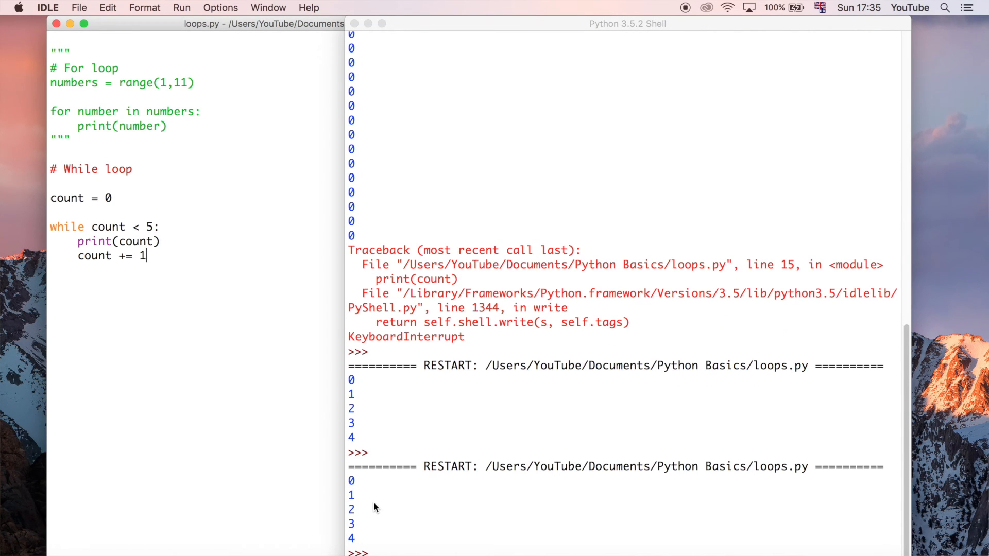